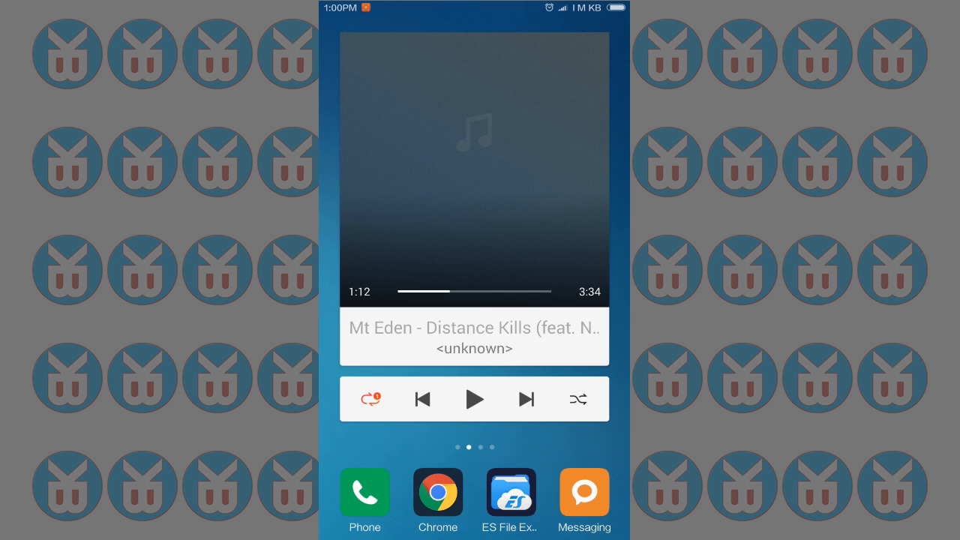
Launch Dual Boot Patcher from the home screen to reach its ROMs list.
{"action": "scroll", "scroll_direction": "left", "scroll_amount": 3}
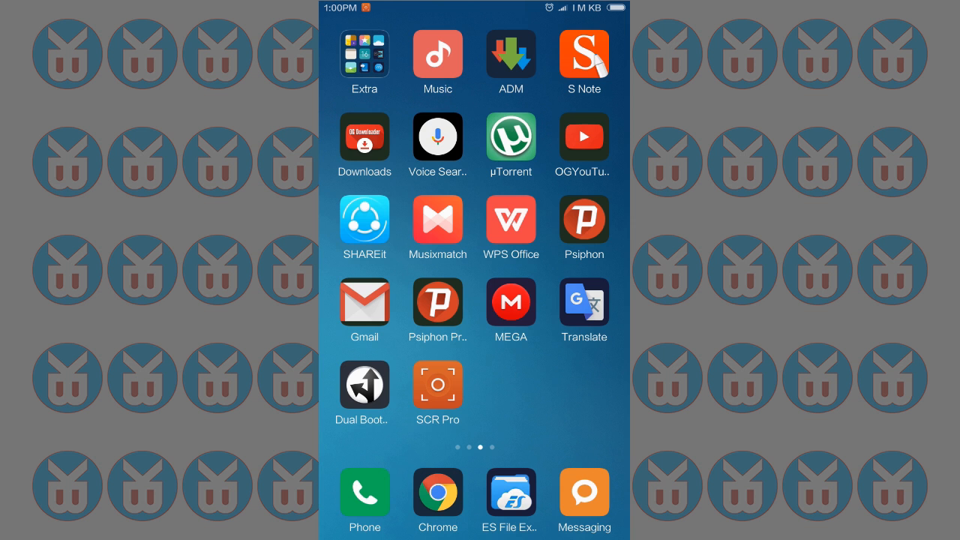
{"action": "left_click", "coordinate": [363, 387]}
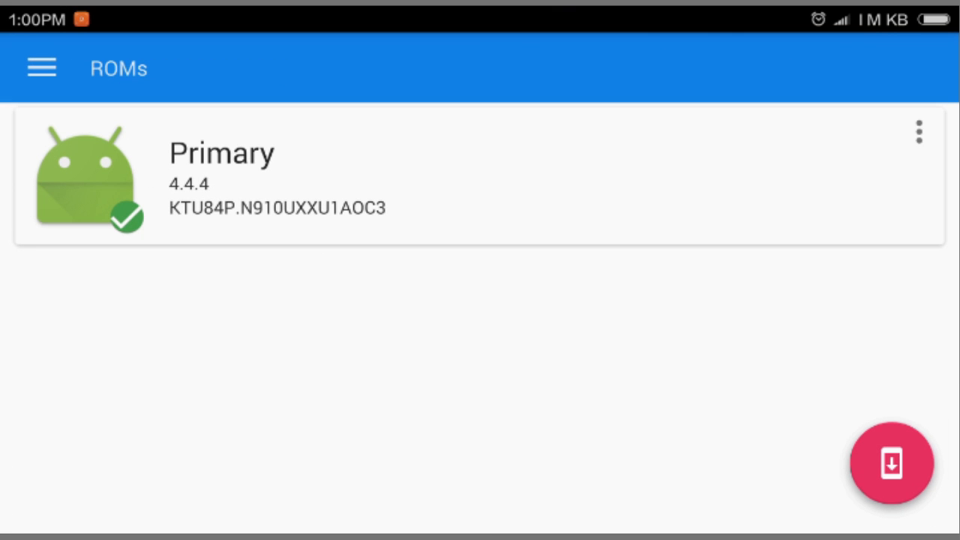
View the About page showing Snapshot version 8.0.0.r1912.
{"action": "left_click", "coordinate": [41, 68]}
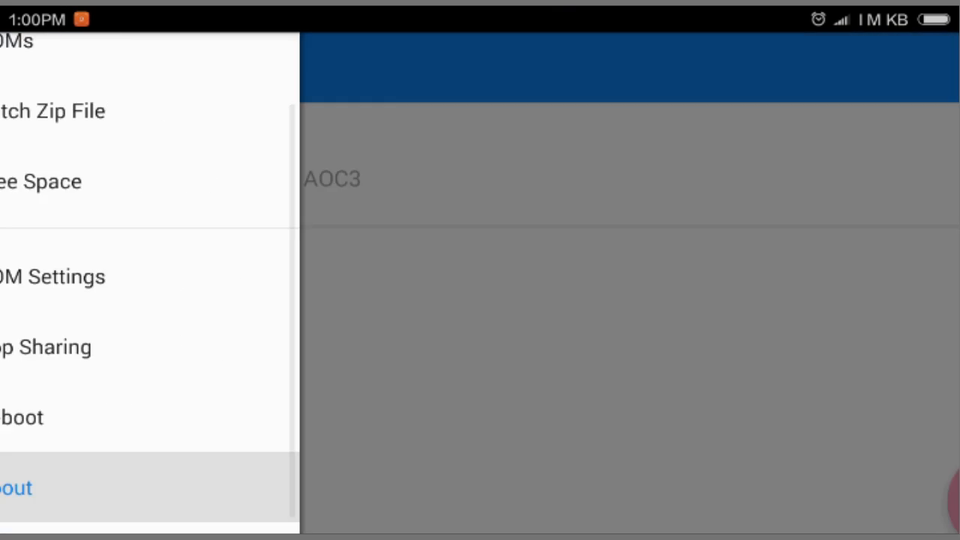
{"action": "left_click", "coordinate": [15, 488]}
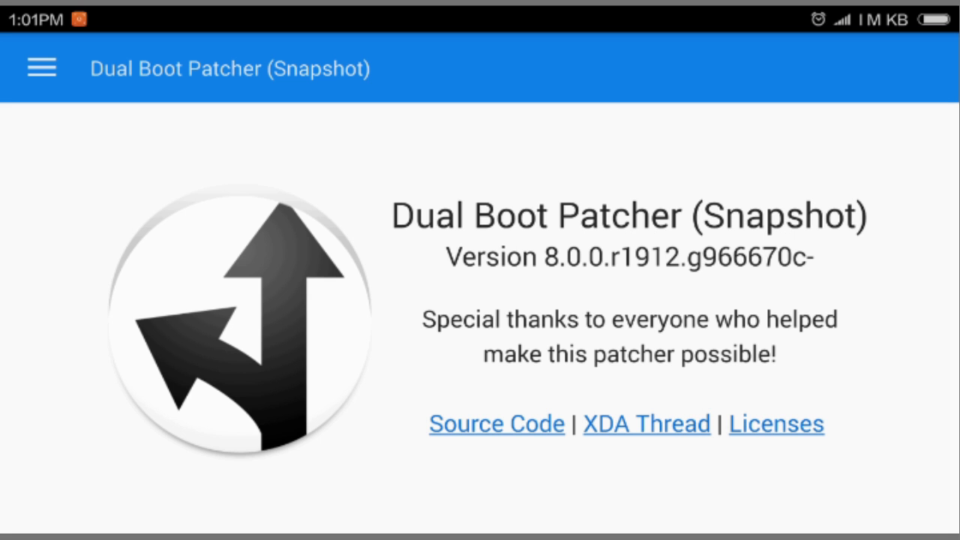
Return to the ROMs page and bring up the section list again.
{"action": "left_click", "coordinate": [41, 68]}
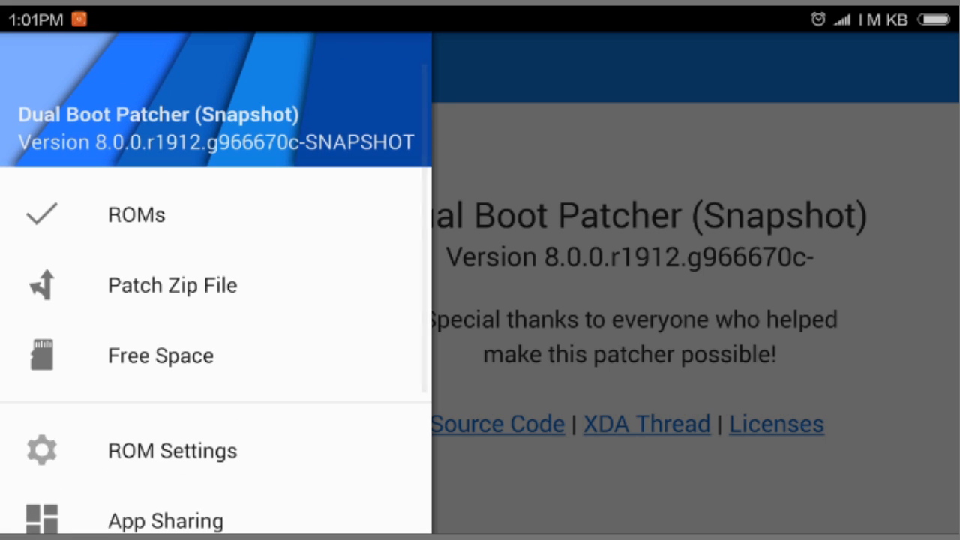
{"action": "left_click", "coordinate": [136, 215]}
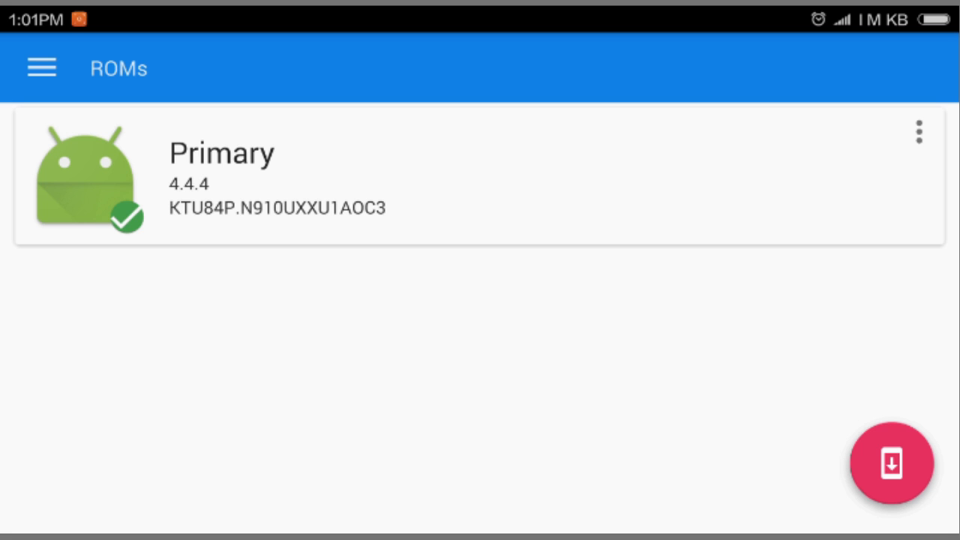
{"action": "left_click", "coordinate": [42, 68]}
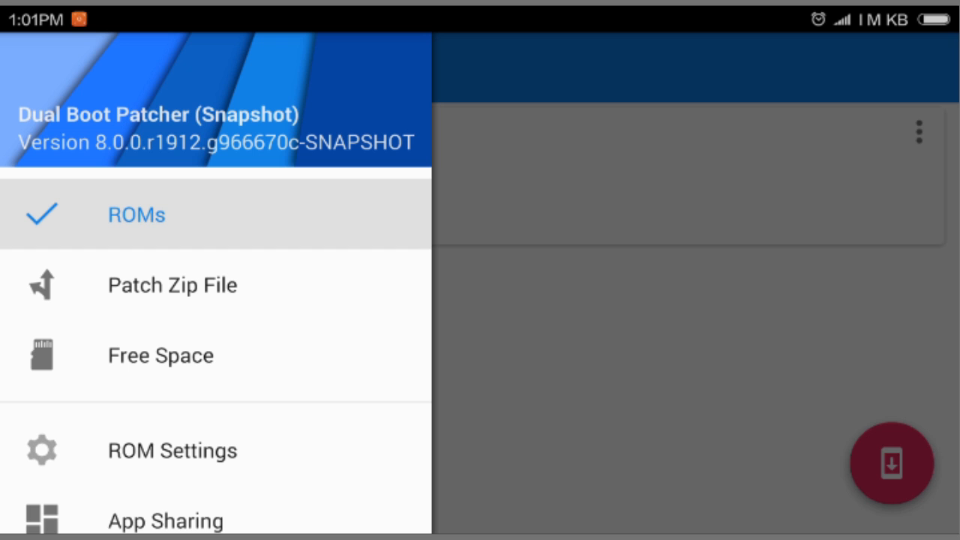
In Patch Zip File, choose device trelte Galaxy Note 4 (Exynos) and Secondary partition configuration.
{"action": "left_click", "coordinate": [171, 284]}
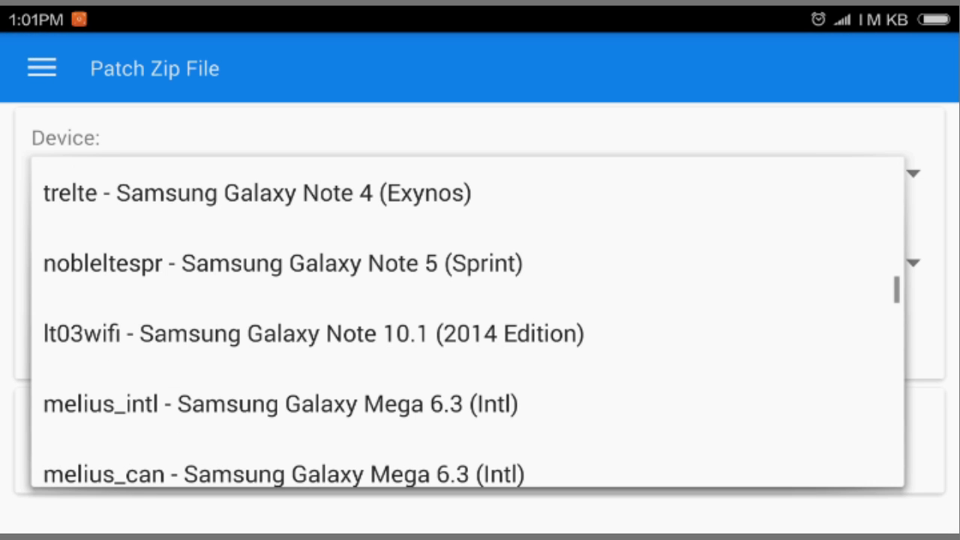
{"action": "scroll", "scroll_direction": "down", "scroll_amount": 3}
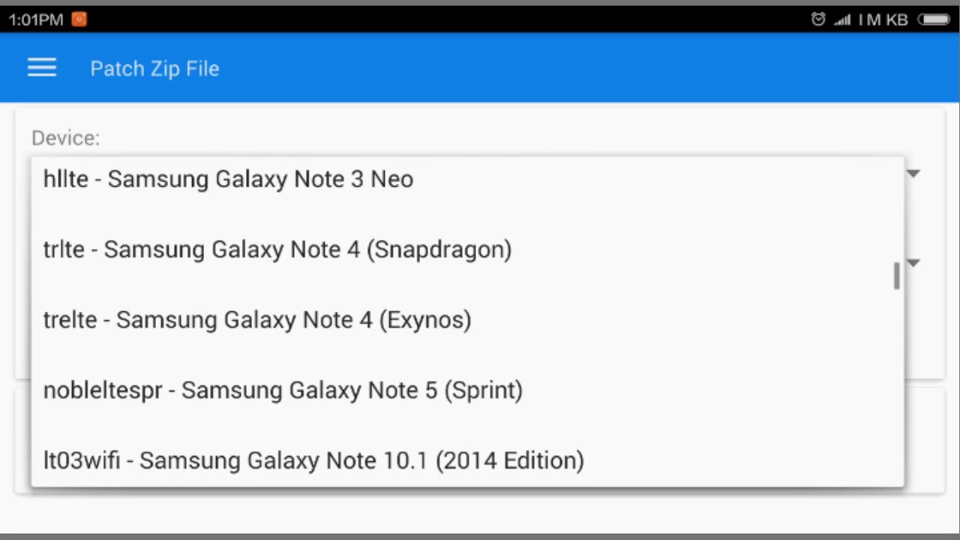
{"action": "scroll", "scroll_direction": "down", "scroll_amount": 3}
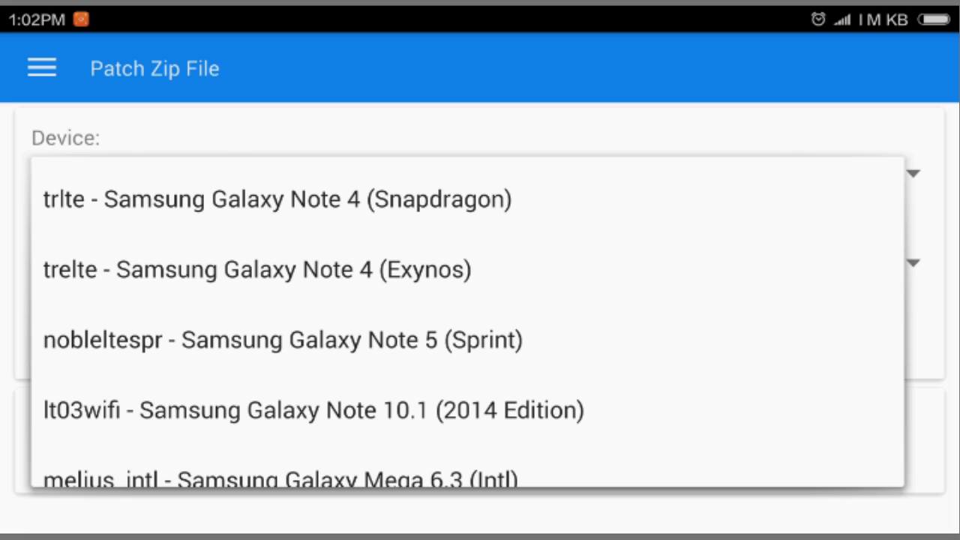
{"action": "left_click", "coordinate": [255, 269]}
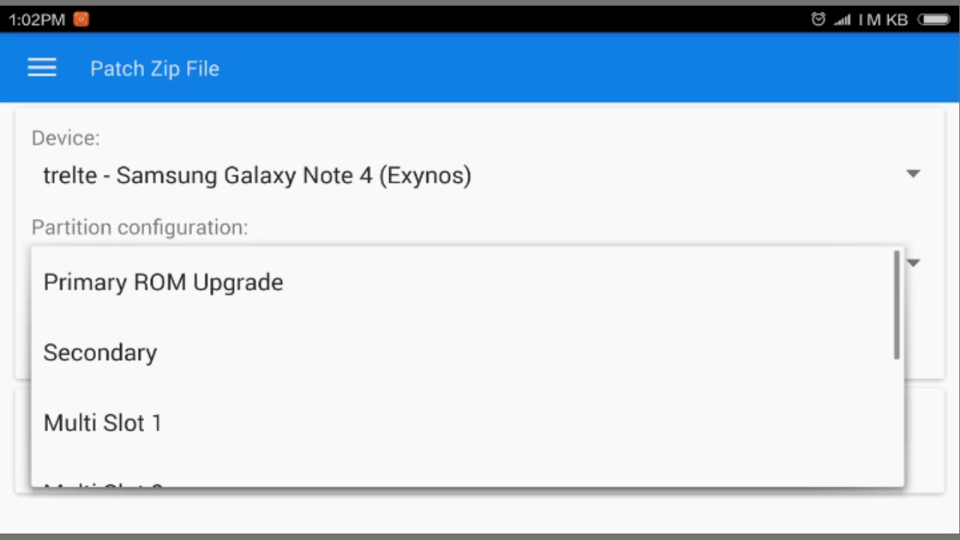
{"action": "left_click", "coordinate": [99, 352]}
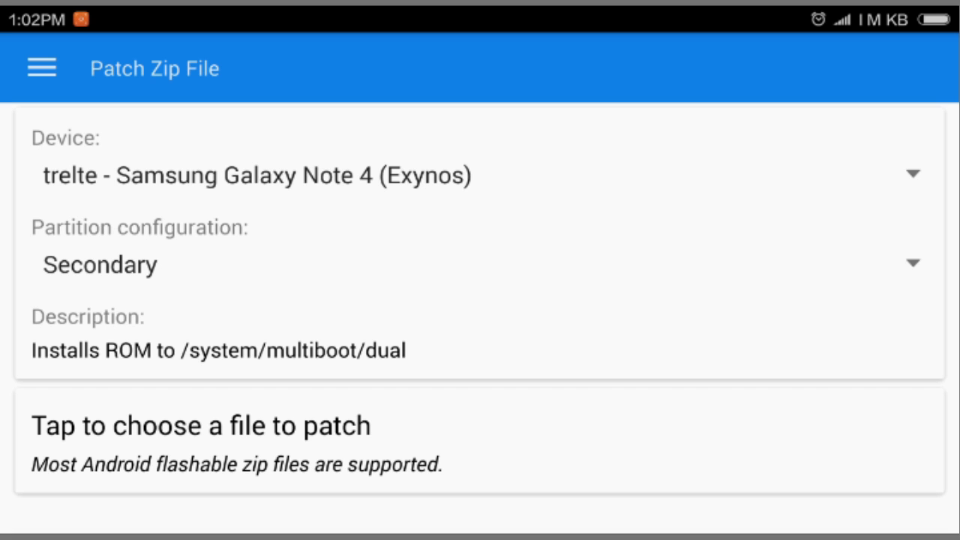
Select Cm12.zip via a file manager and patch it into Cm12_dual.zip.
{"action": "left_click", "coordinate": [195, 425]}
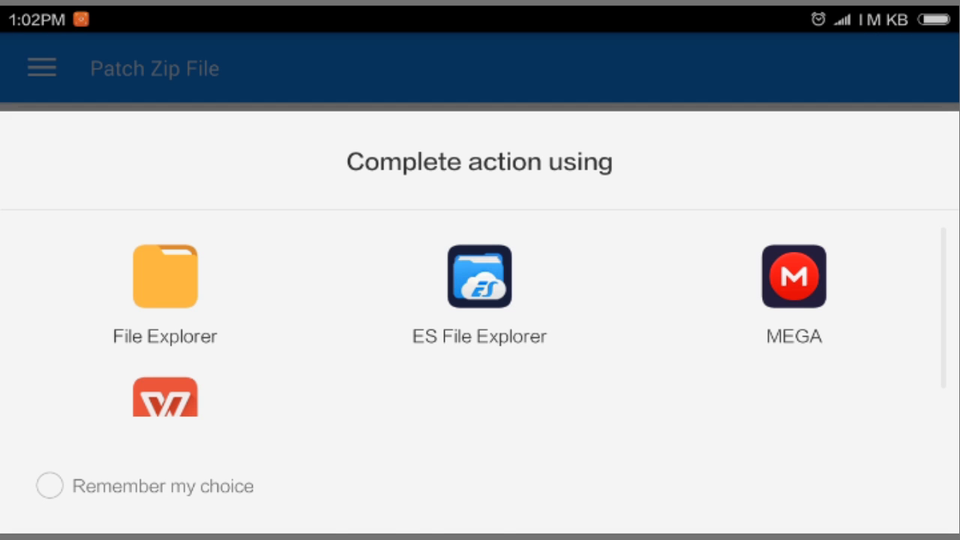
{"action": "left_click", "coordinate": [164, 276]}
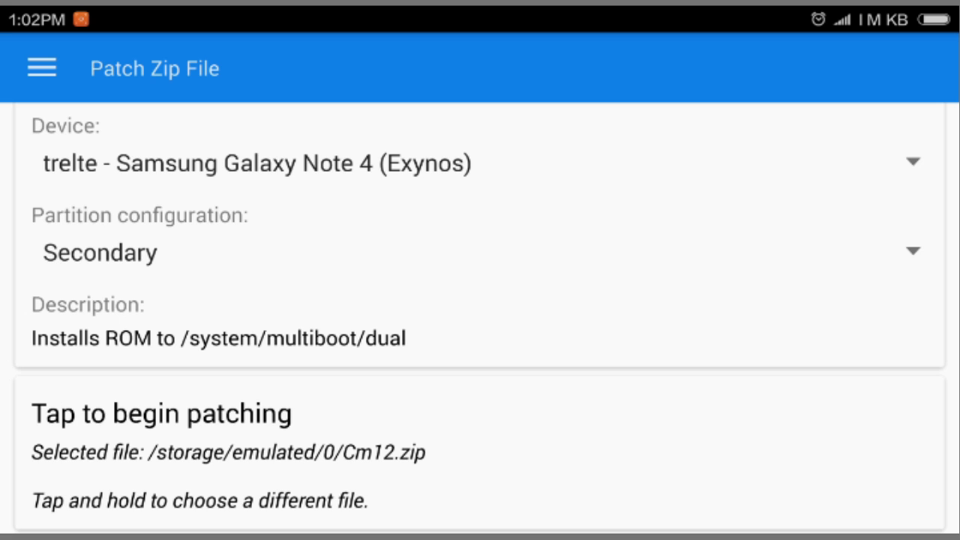
{"action": "left_click", "coordinate": [161, 413]}
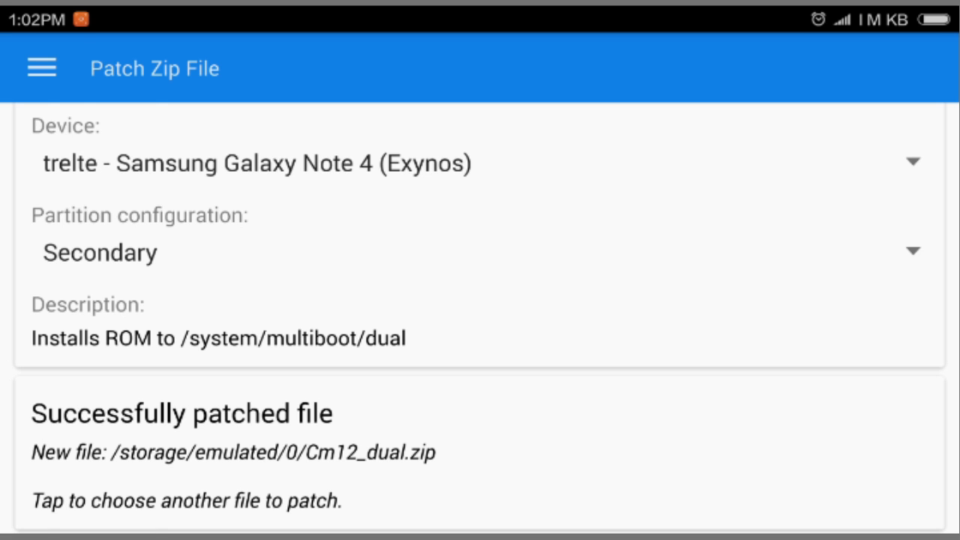
{"action": "left_click", "coordinate": [41, 67]}
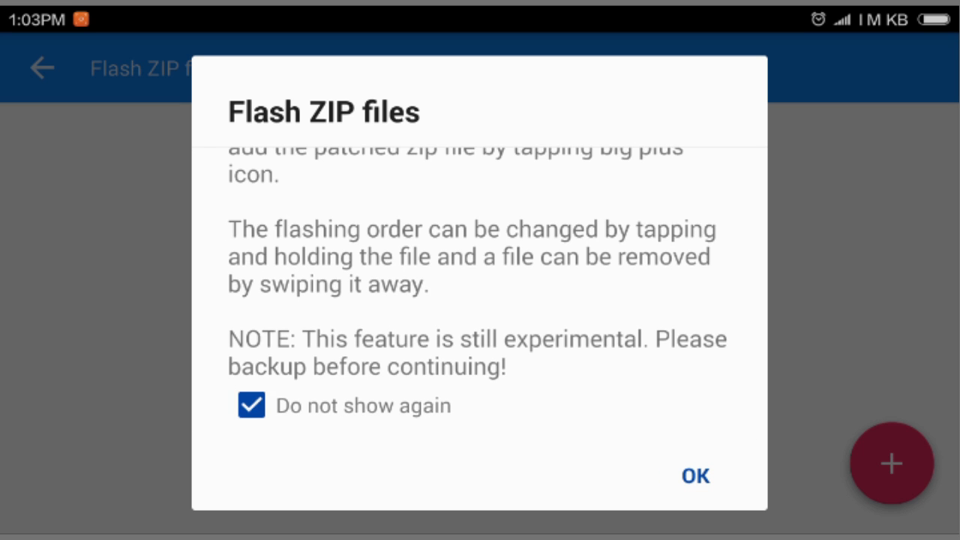
Queue Cm12_dual.zip in Flash ZIP files, keeping its dual installation location.
{"action": "left_click", "coordinate": [694, 476]}
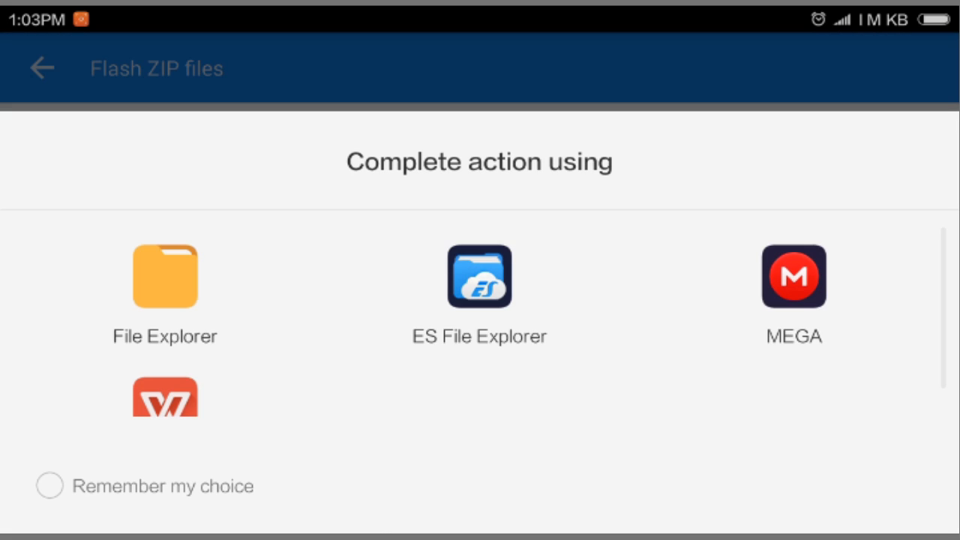
{"action": "left_click", "coordinate": [479, 276]}
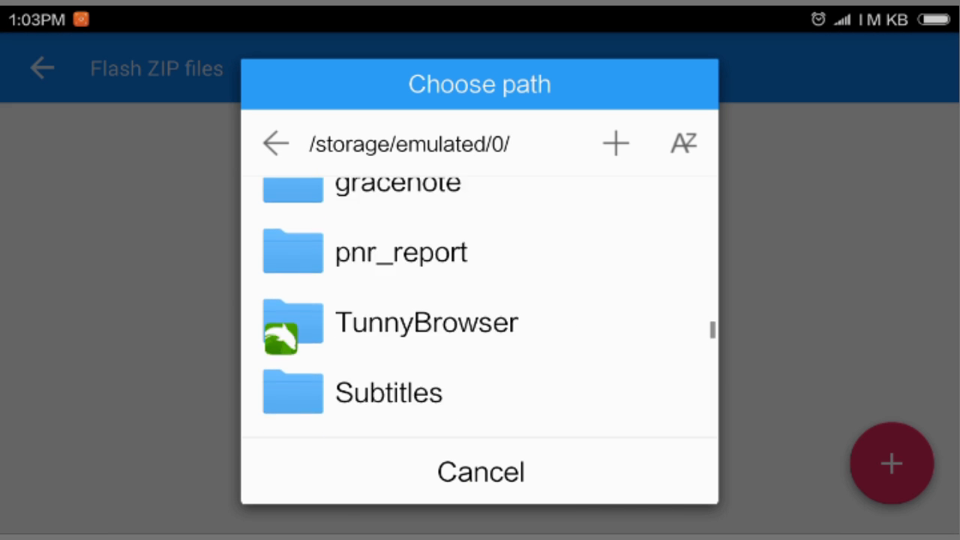
{"action": "scroll", "scroll_direction": "down", "scroll_amount": 3}
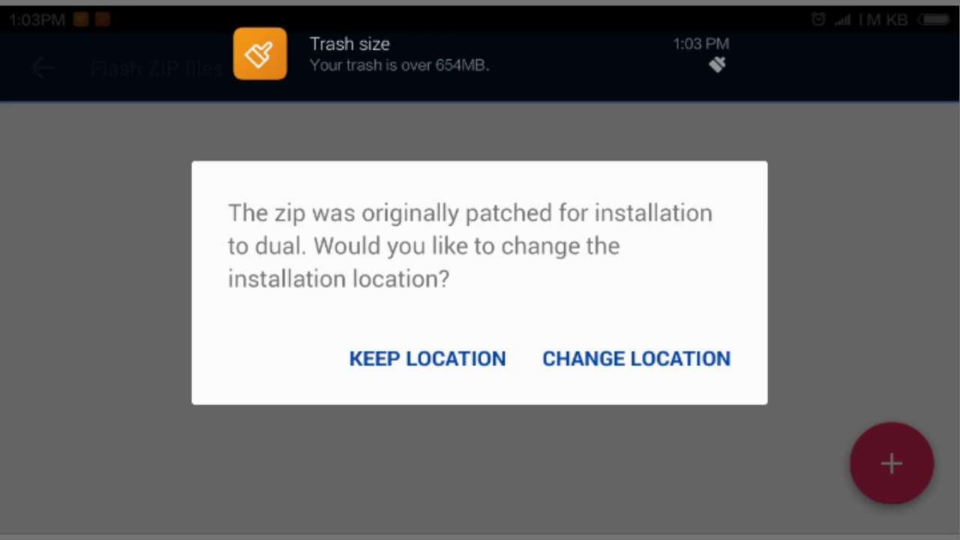
{"action": "left_click", "coordinate": [426, 357]}
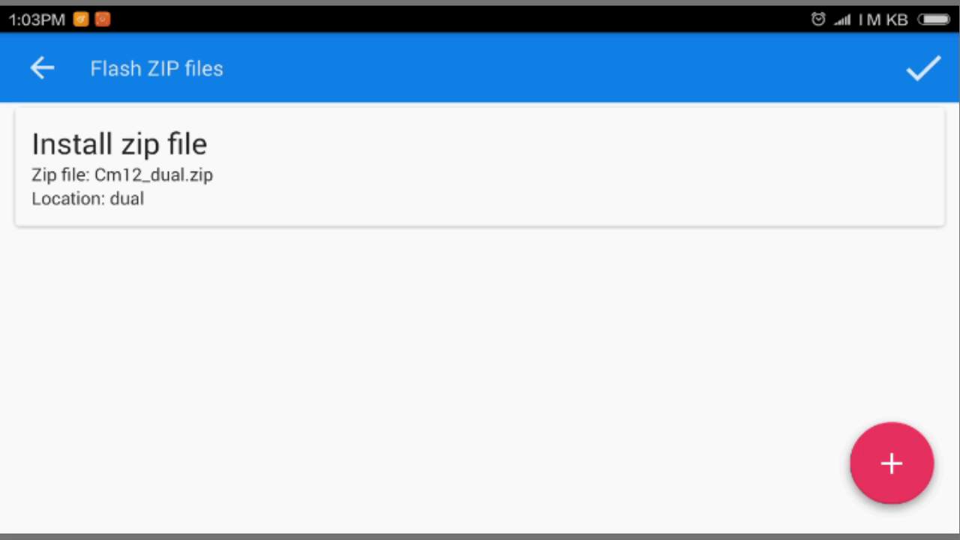
Flash Cm12_dual.zip so a Secondary 5.1.1 ROM appears in the ROMs list.
{"action": "left_click", "coordinate": [923, 68]}
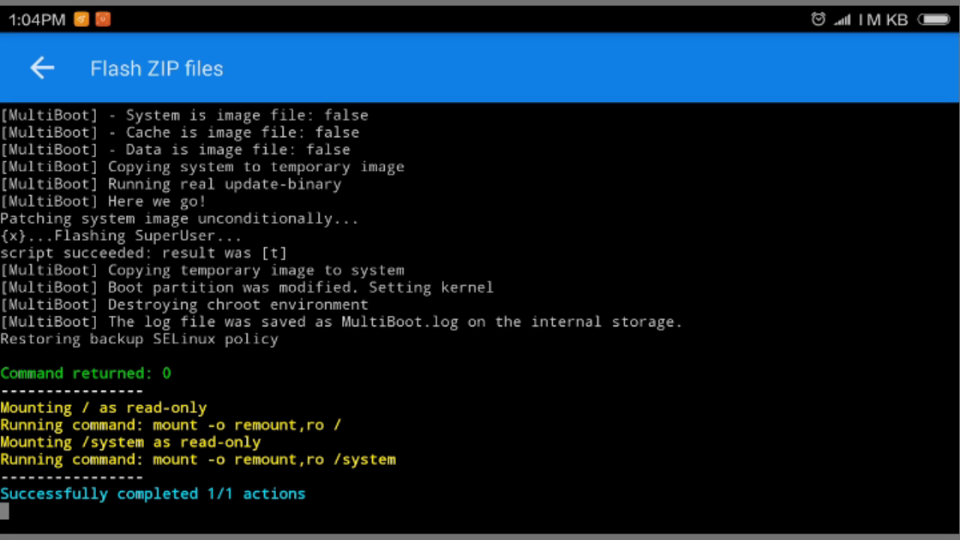
{"action": "left_click", "coordinate": [42, 67]}
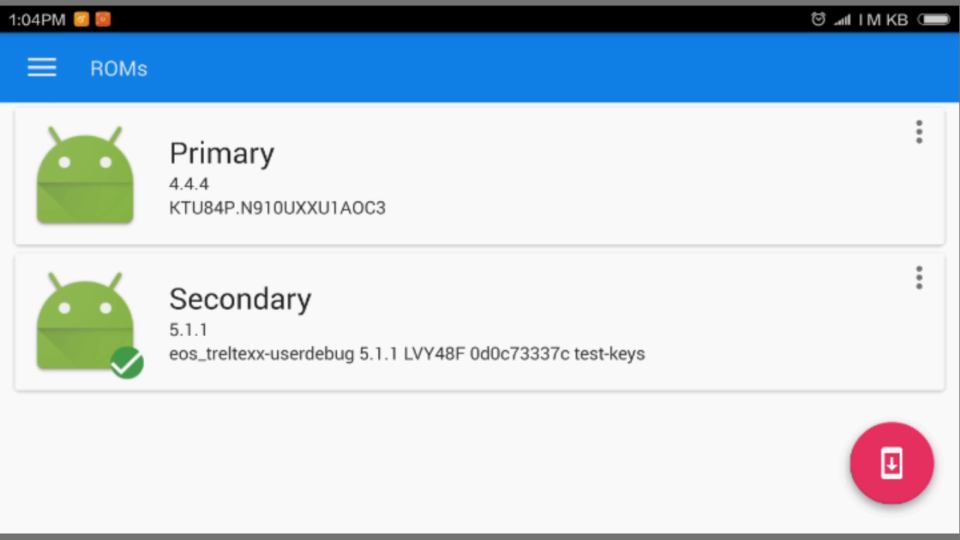
Go to Patch Zip File and start choosing a different zip to patch.
{"action": "left_click", "coordinate": [41, 68]}
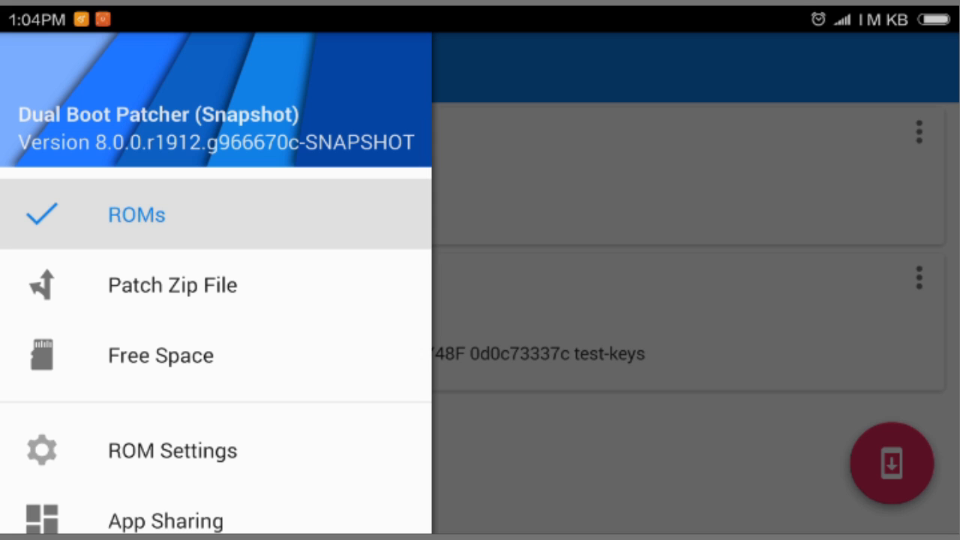
{"action": "left_click", "coordinate": [173, 285]}
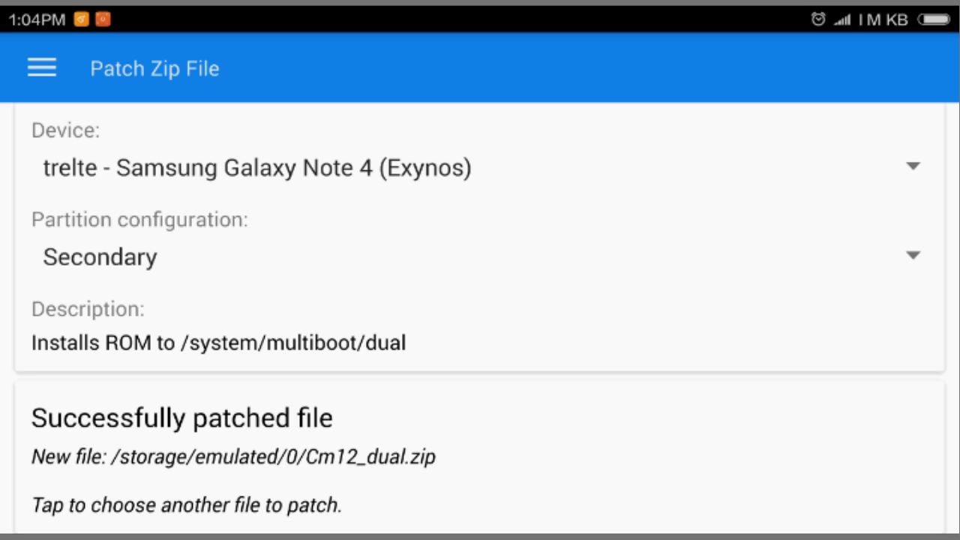
{"action": "left_click", "coordinate": [184, 504]}
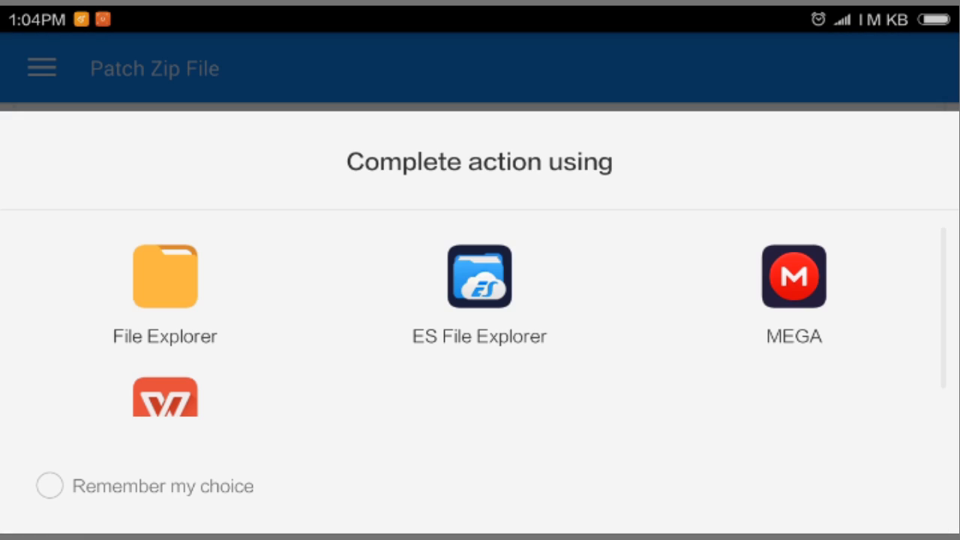
Select gapp.zip via a file manager and patch it for the secondary slot.
{"action": "left_click", "coordinate": [479, 276]}
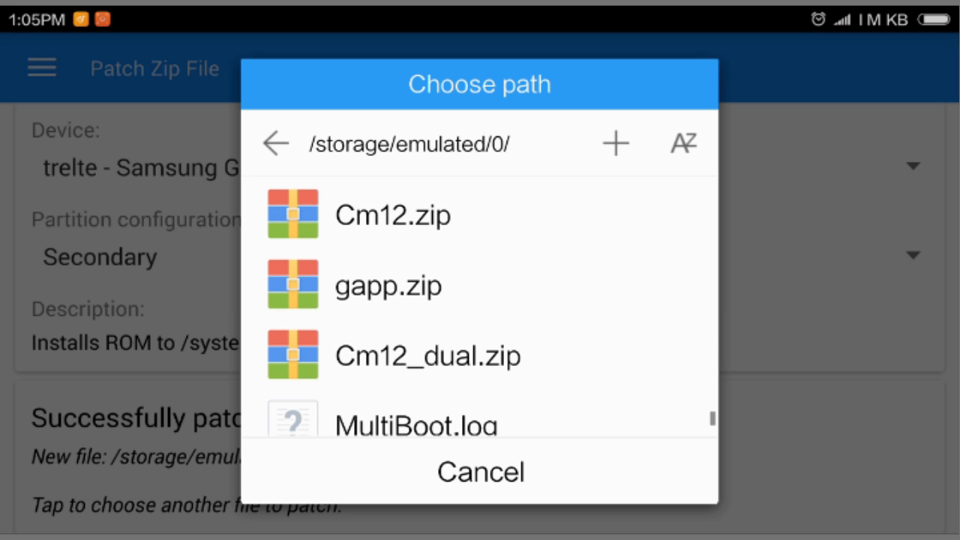
{"action": "left_click", "coordinate": [389, 284]}
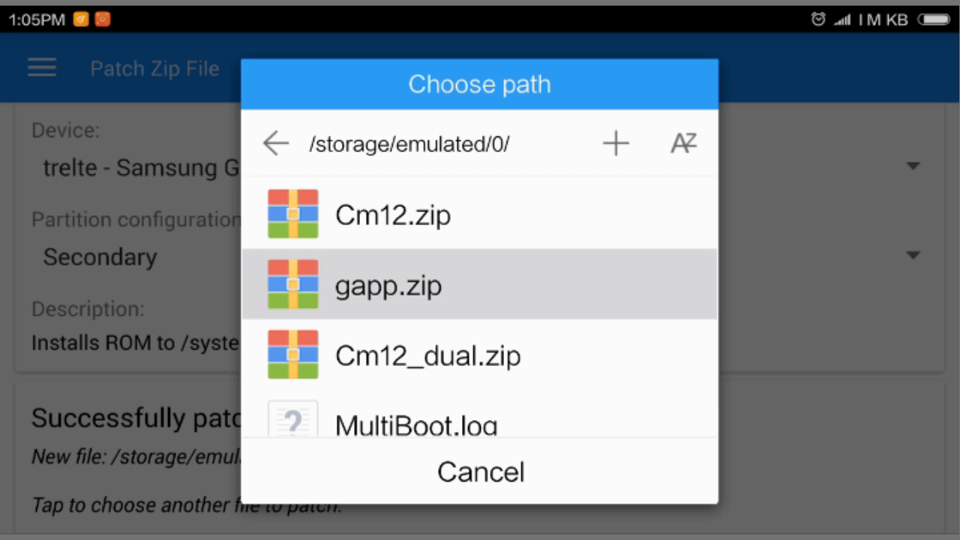
{"action": "left_click", "coordinate": [388, 285]}
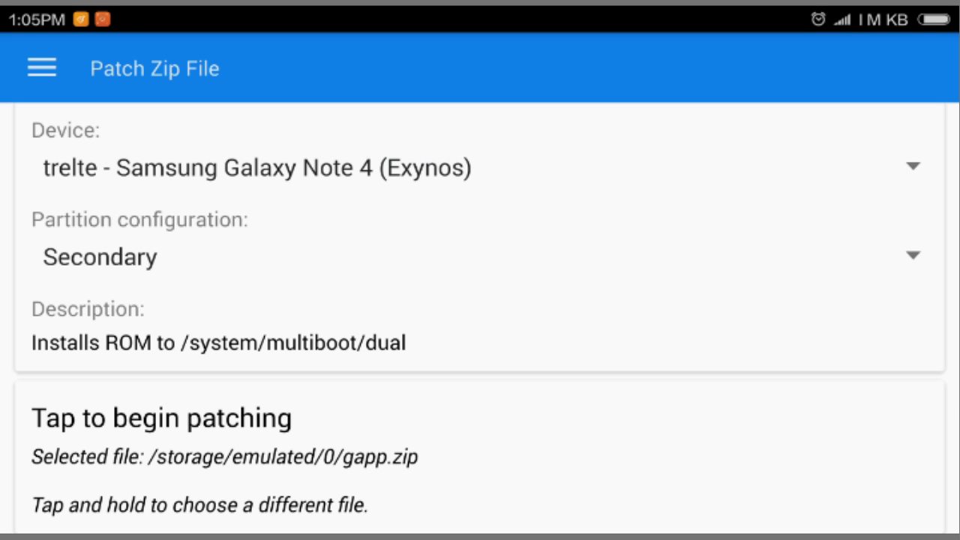
{"action": "left_click", "coordinate": [162, 417]}
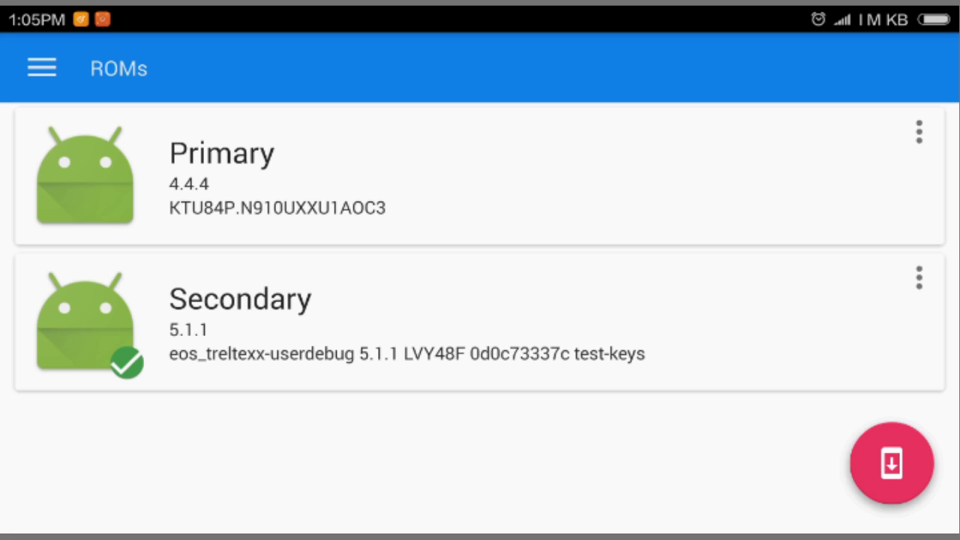
Queue gapp_dual.zip with dual location kept and start flashing it.
{"action": "left_click", "coordinate": [890, 462]}
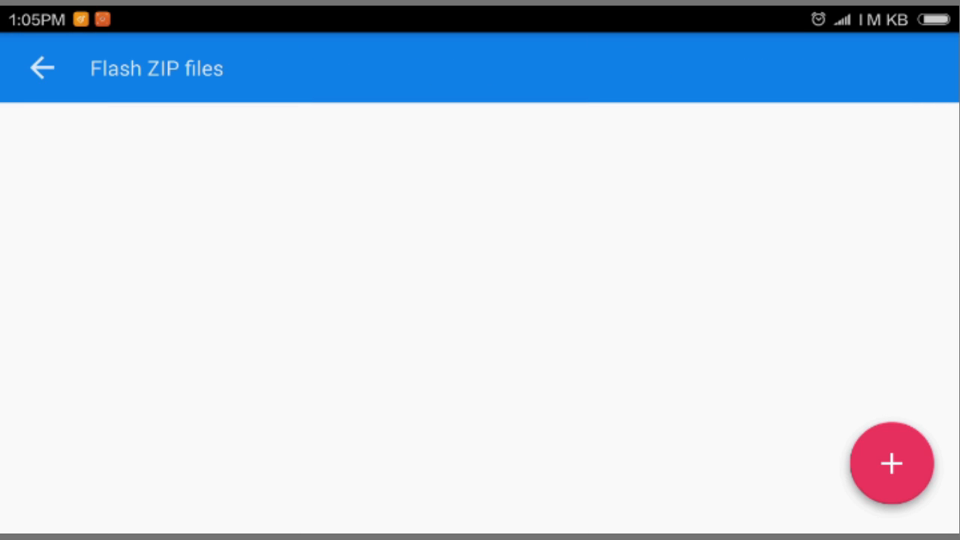
{"action": "left_click", "coordinate": [891, 463]}
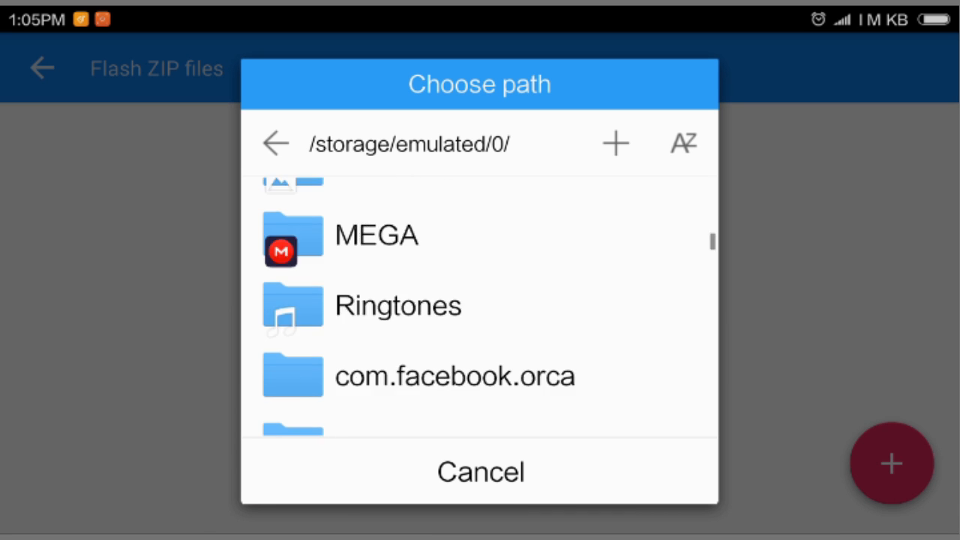
{"action": "scroll", "scroll_direction": "down", "scroll_amount": 3}
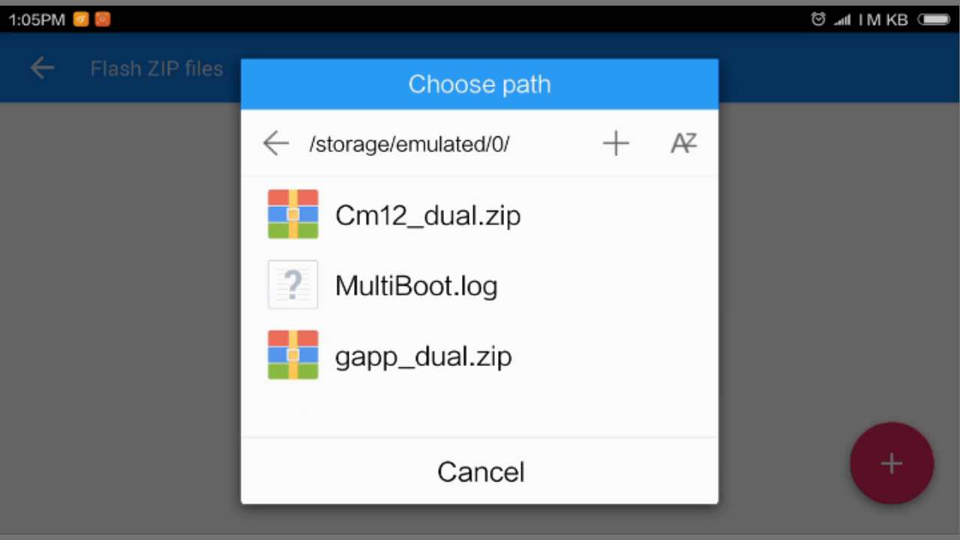
{"action": "left_click", "coordinate": [428, 216]}
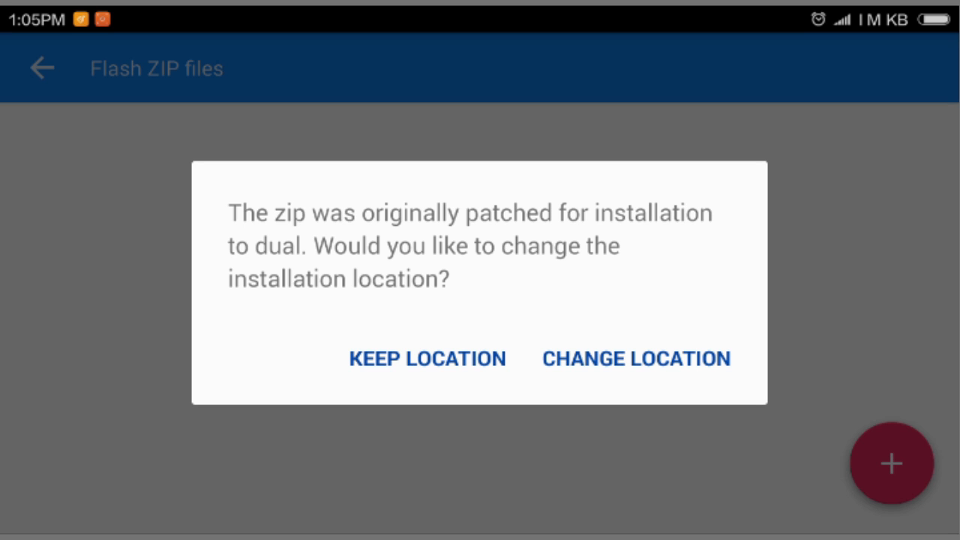
{"action": "left_click", "coordinate": [426, 358]}
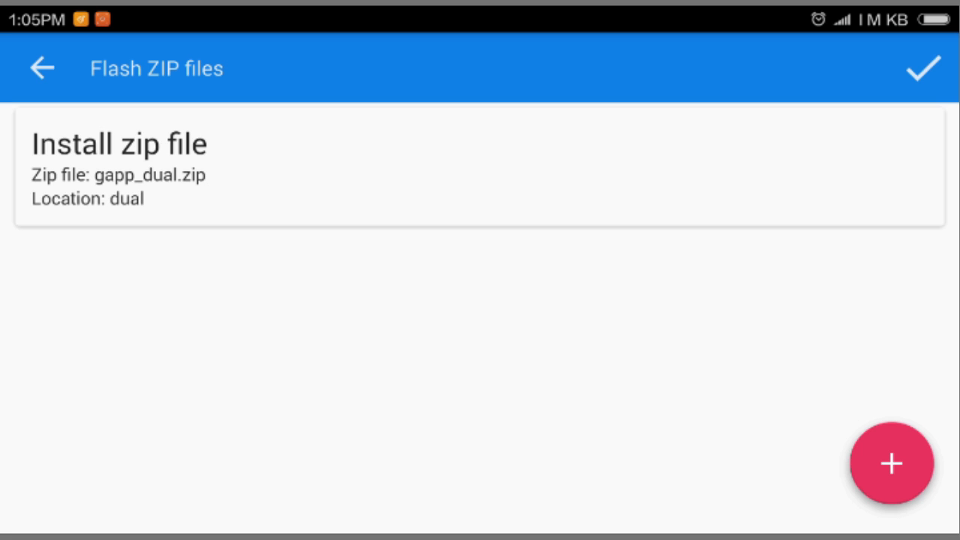
{"action": "left_click", "coordinate": [923, 69]}
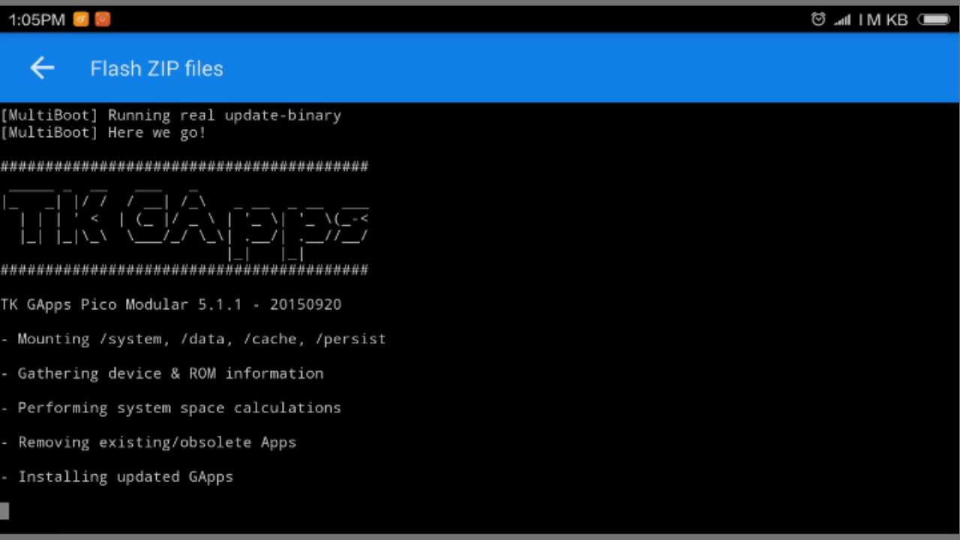
Follow the GApps flashing log until it completes.
{"action": "scroll", "scroll_direction": "down", "scroll_amount": 3}
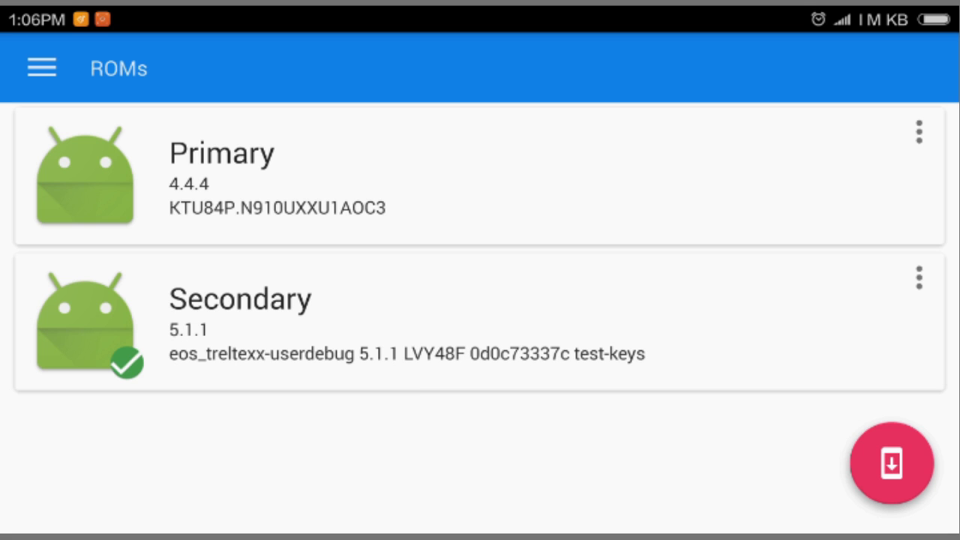
Reboot the phone into the Secondary ROM, reaching its EOS home screen.
{"action": "left_click", "coordinate": [42, 68]}
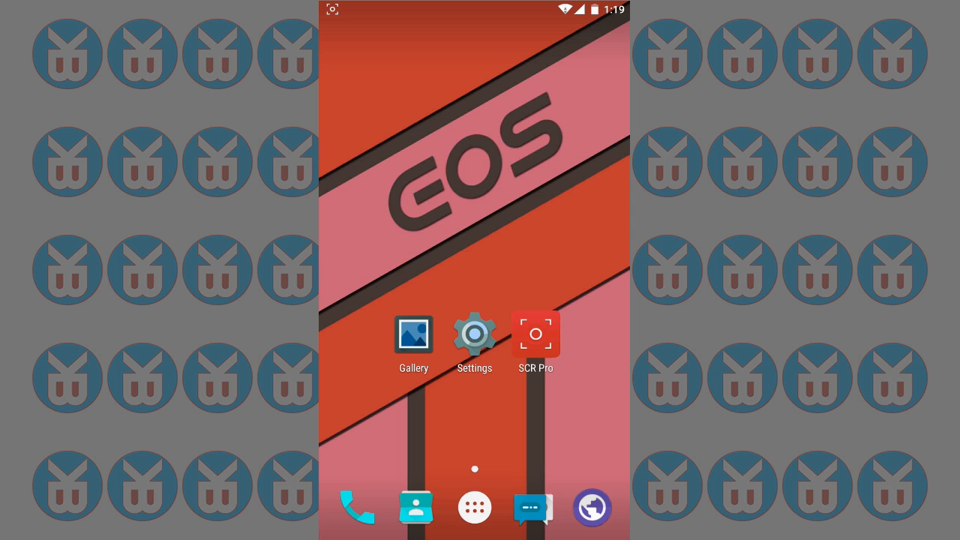
Browse Internal storage to the MiuiROM folder and launch the DualBootPatcher apk installer.
{"action": "left_click", "coordinate": [474, 508]}
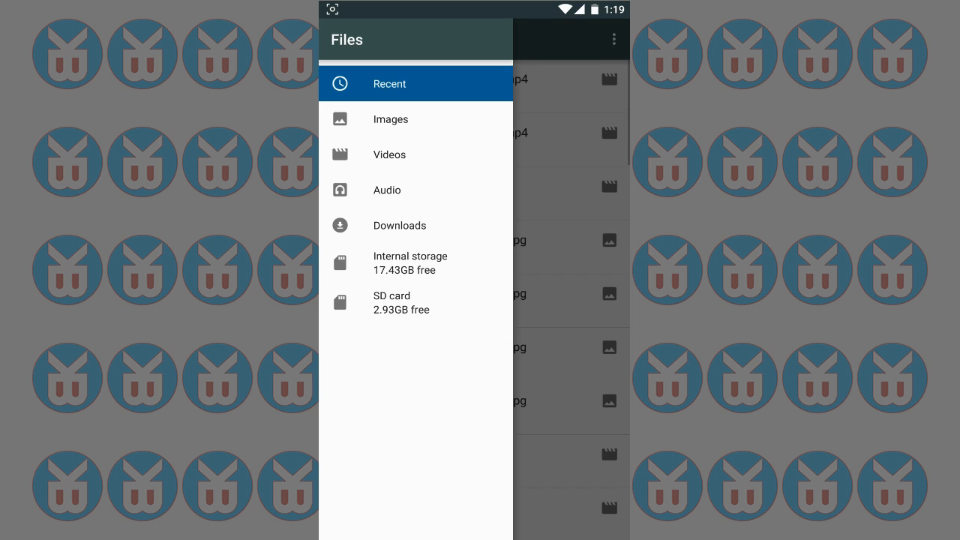
{"action": "left_click", "coordinate": [416, 262]}
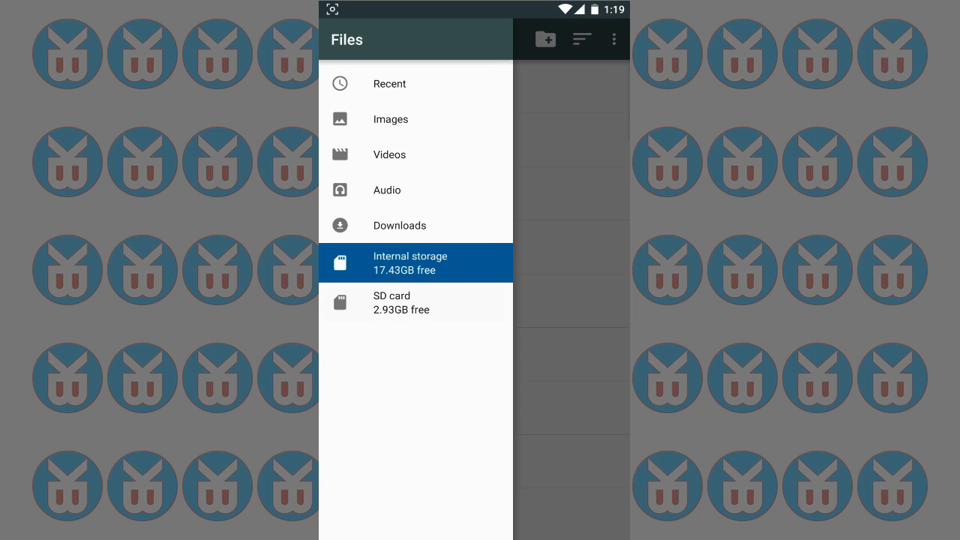
{"action": "left_click", "coordinate": [401, 302]}
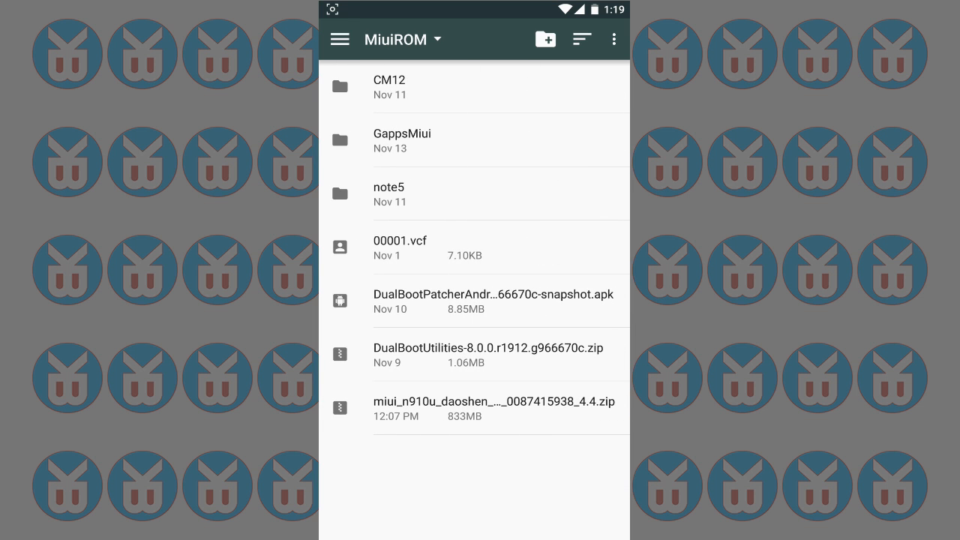
{"action": "left_click", "coordinate": [494, 301]}
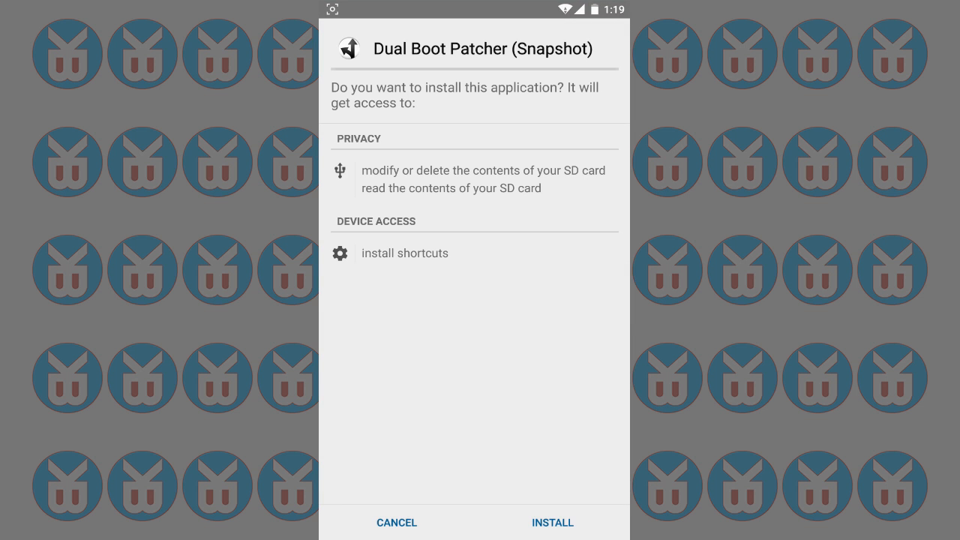
Install Dual Boot Patcher (Snapshot) and dismiss the installer with DONE.
{"action": "left_click", "coordinate": [552, 522]}
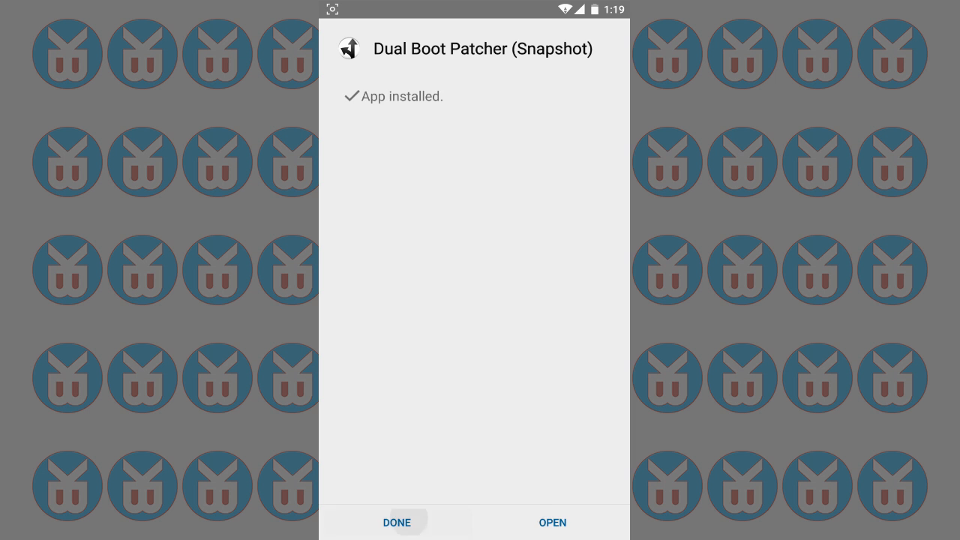
{"action": "left_click", "coordinate": [397, 522]}
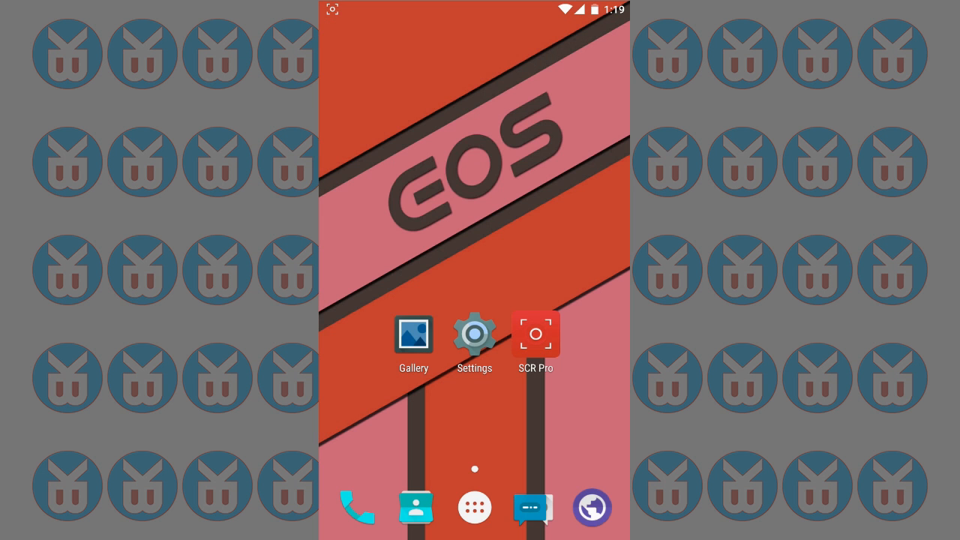
Launch the reinstalled Dual Boot Patcher and show its ROMs list with Primary 4.4.4 and Secondary 5.1.1.
{"action": "left_click", "coordinate": [474, 507]}
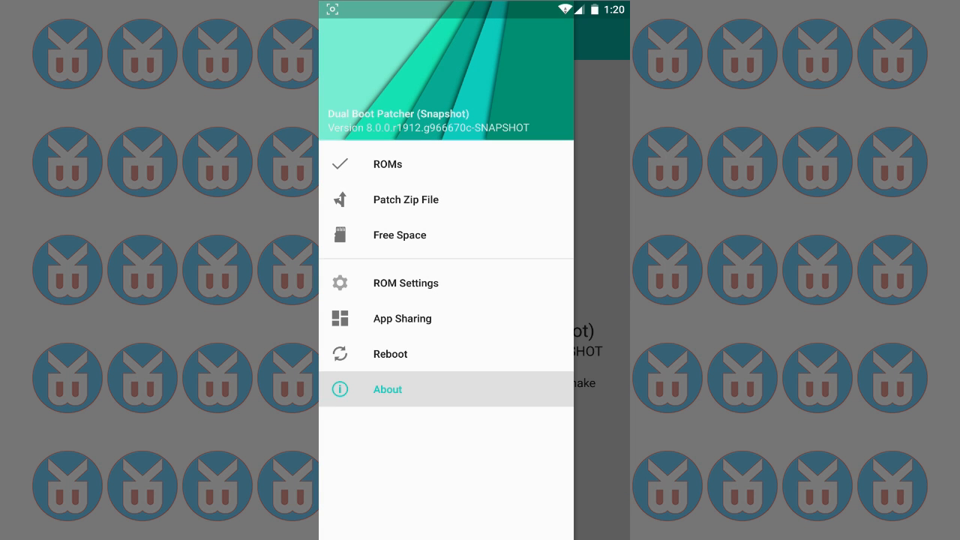
{"action": "left_click", "coordinate": [388, 389]}
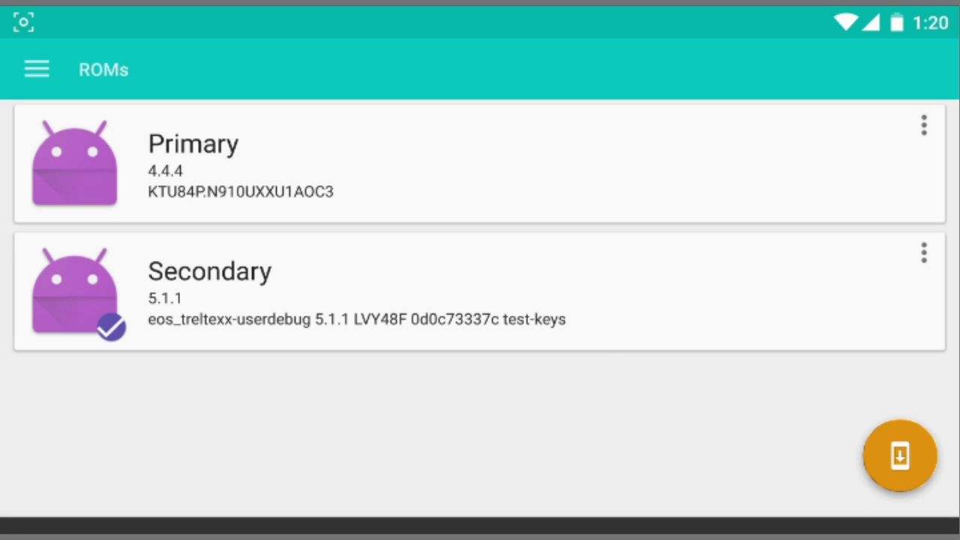
Switch the active ROM from Secondary 5.1.1 to Primary 4.4.4.
{"action": "left_click", "coordinate": [899, 456]}
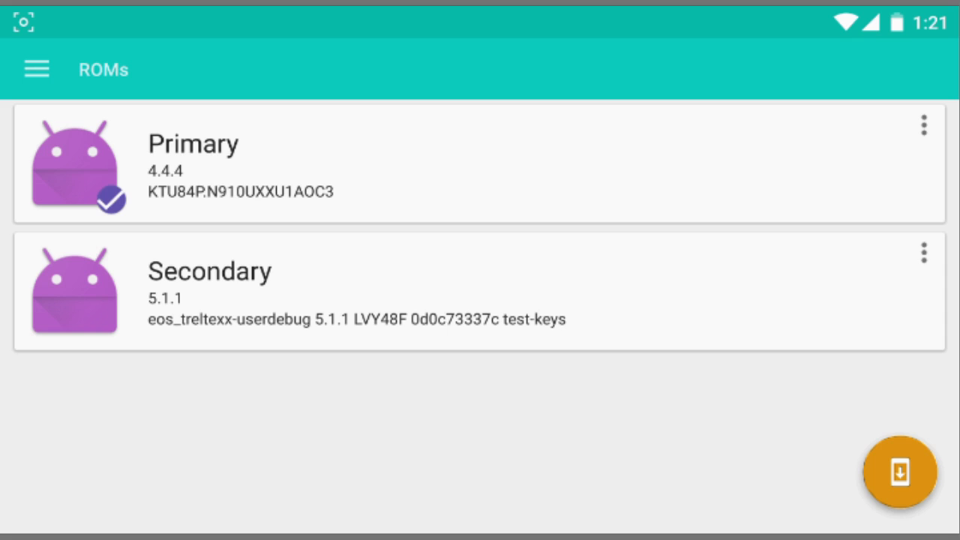
Go to Patch Zip File and scroll the Device list past the Samsung and LG entries.
{"action": "left_click", "coordinate": [36, 69]}
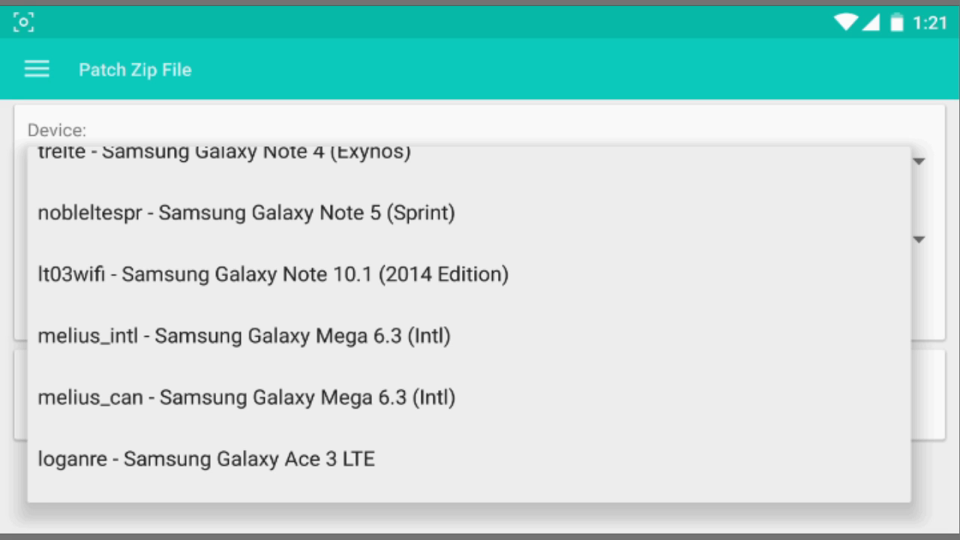
{"action": "scroll", "scroll_direction": "down", "scroll_amount": 3}
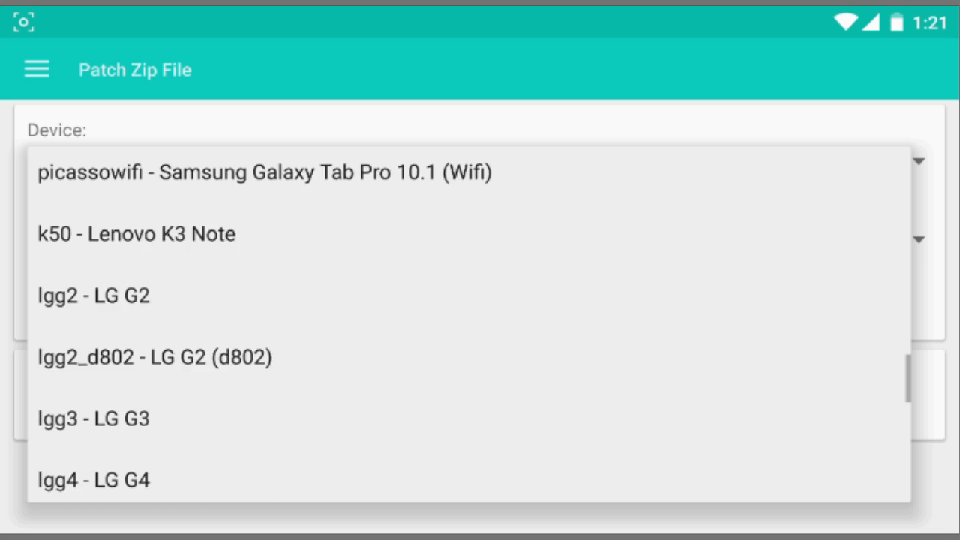